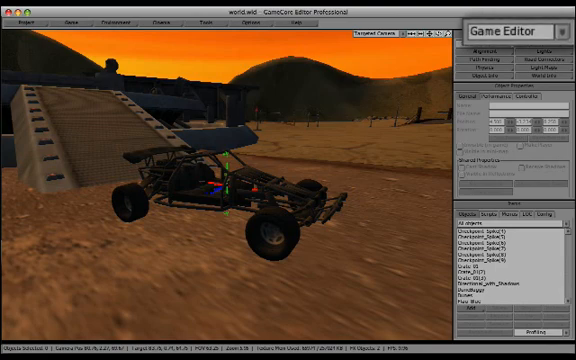
- Open the Game Editor pulldown listing Game, Menu, FX, Texture Editor and Object Viewer
click(563, 32)
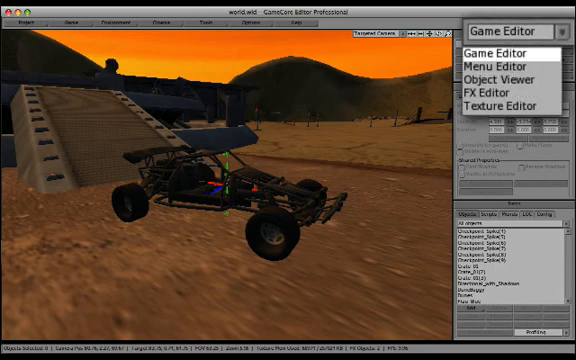